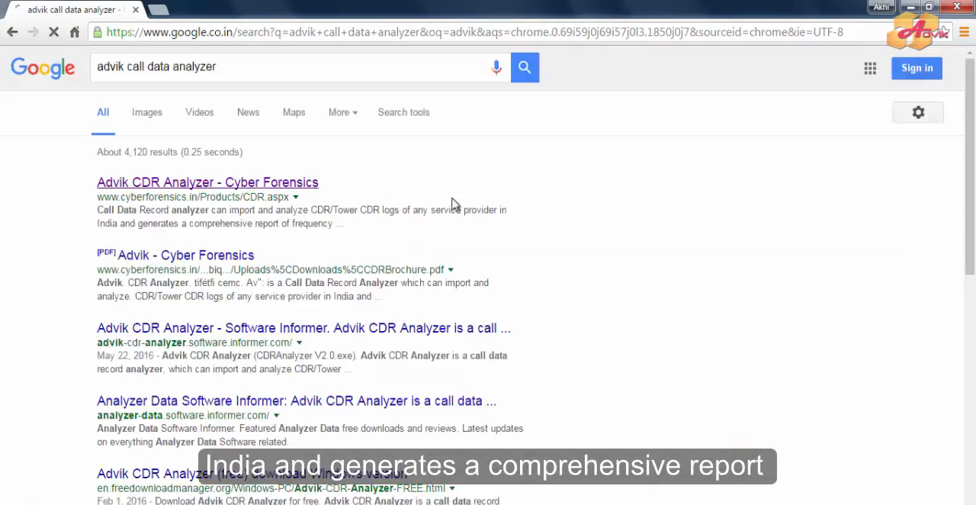
# View the Advik CDR Analyzer product page, highlighting the sentence about subscriber details of CDR numbers.
pyautogui.click(207, 183)
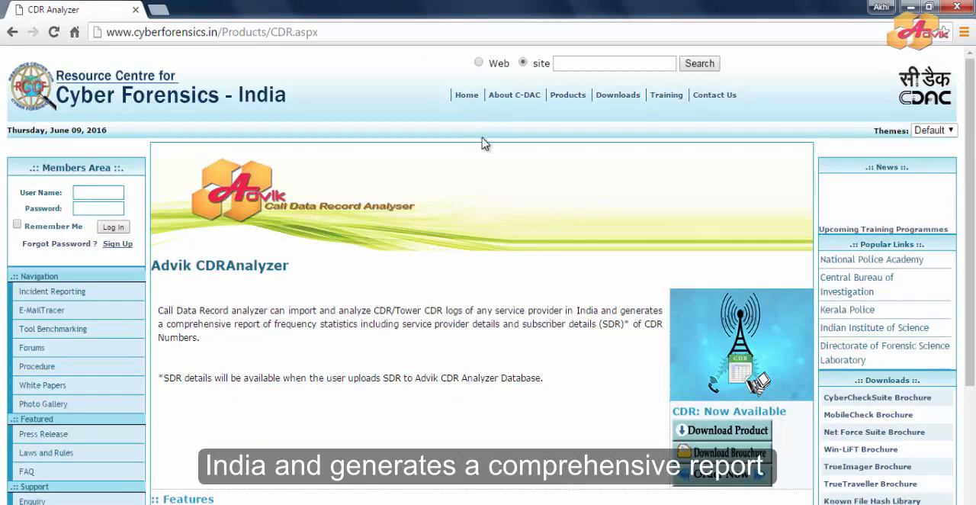
pyautogui.scroll(-3)
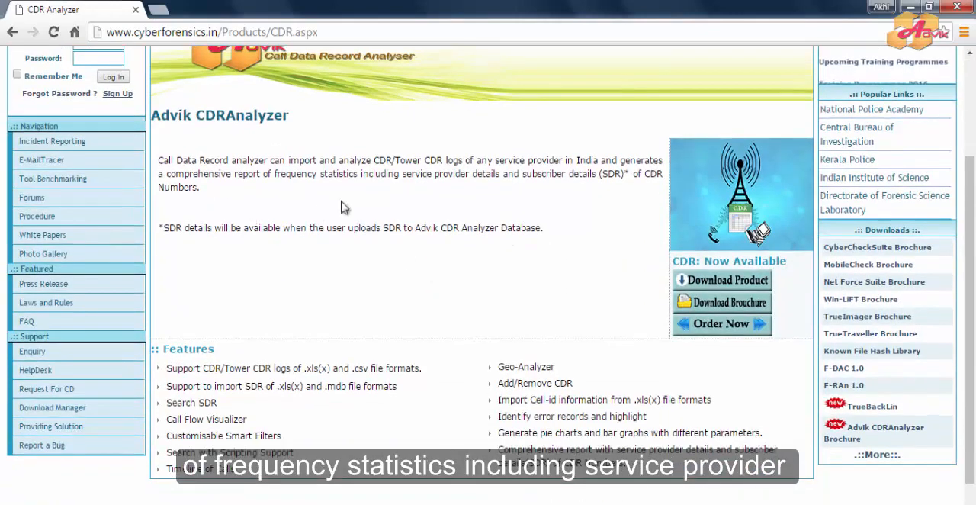
pyautogui.moveTo(472, 174); pyautogui.dragTo(201, 187)
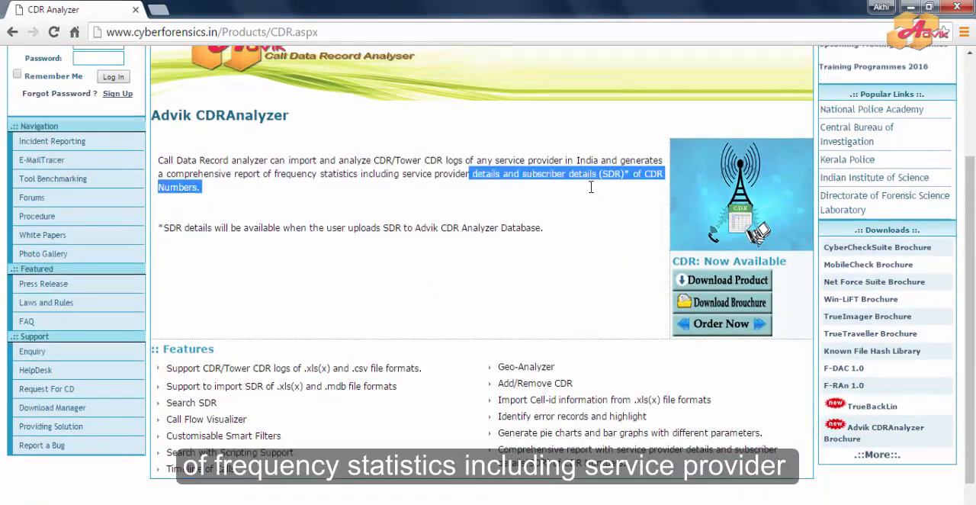
pyautogui.scroll(3)
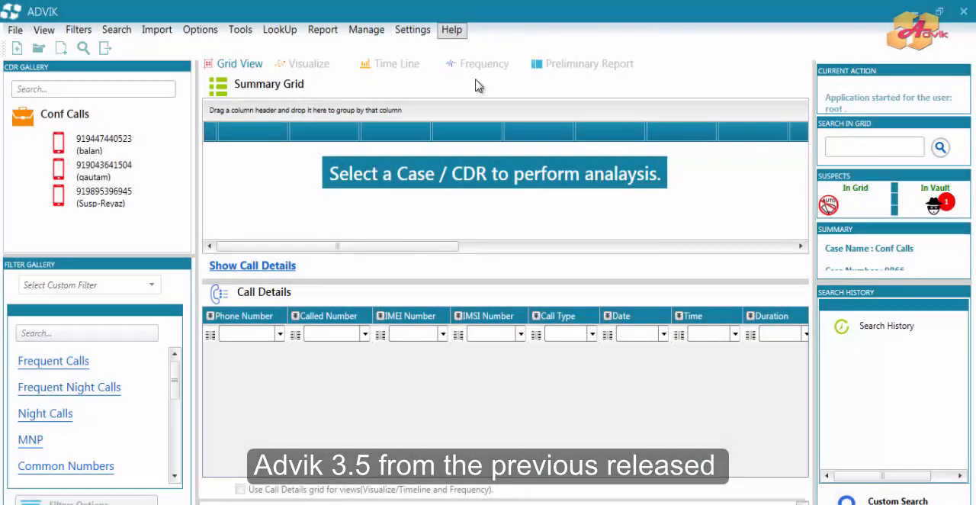
# Filter the CDR gallery by typed name and number fragments such as 'bal' and '05'.
pyautogui.click(451, 31)
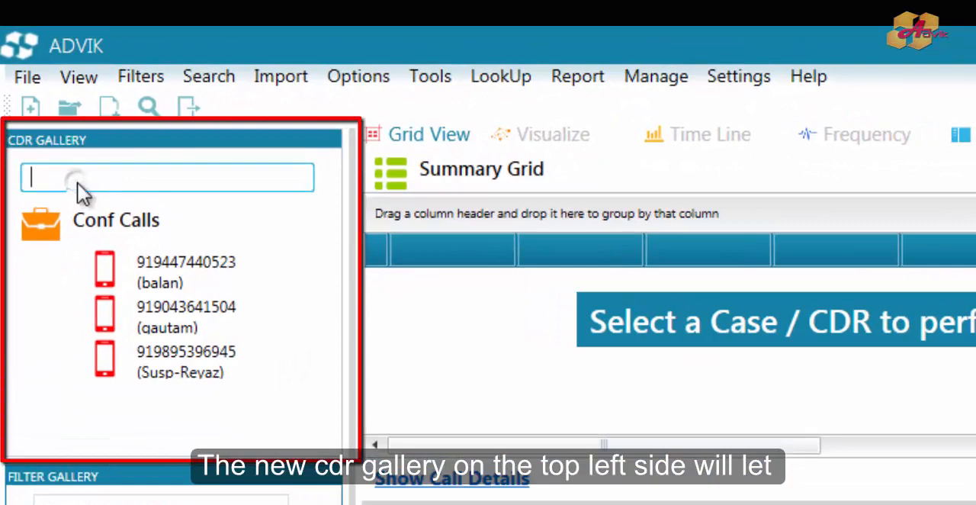
pyautogui.write('b')
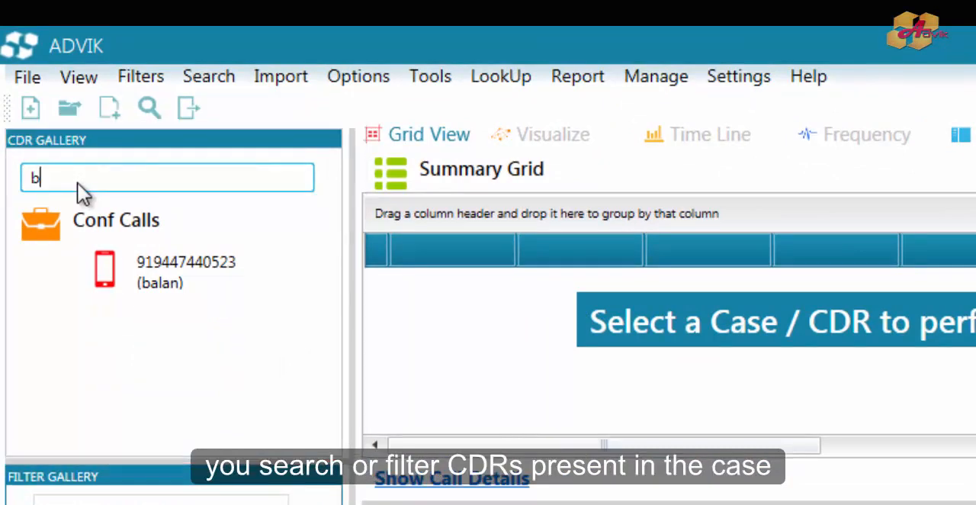
pyautogui.write('al')
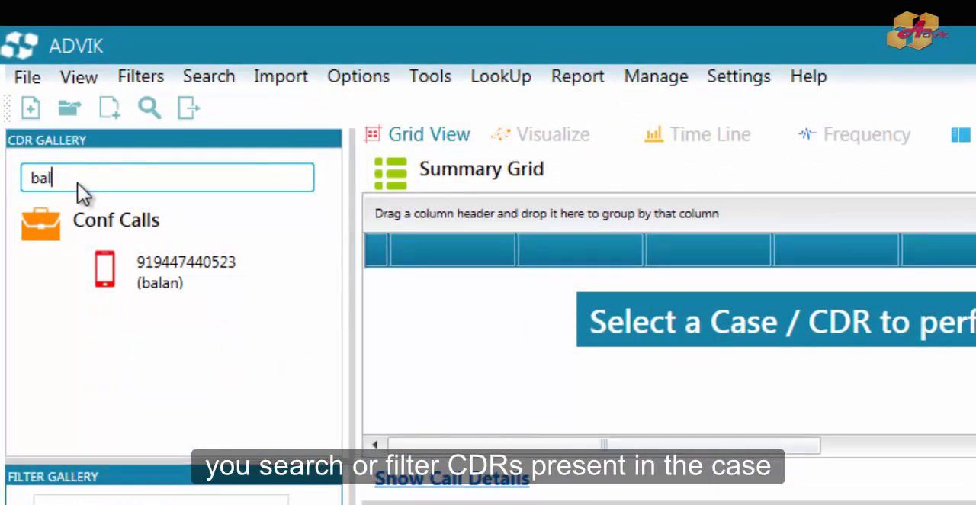
pyautogui.write('05')
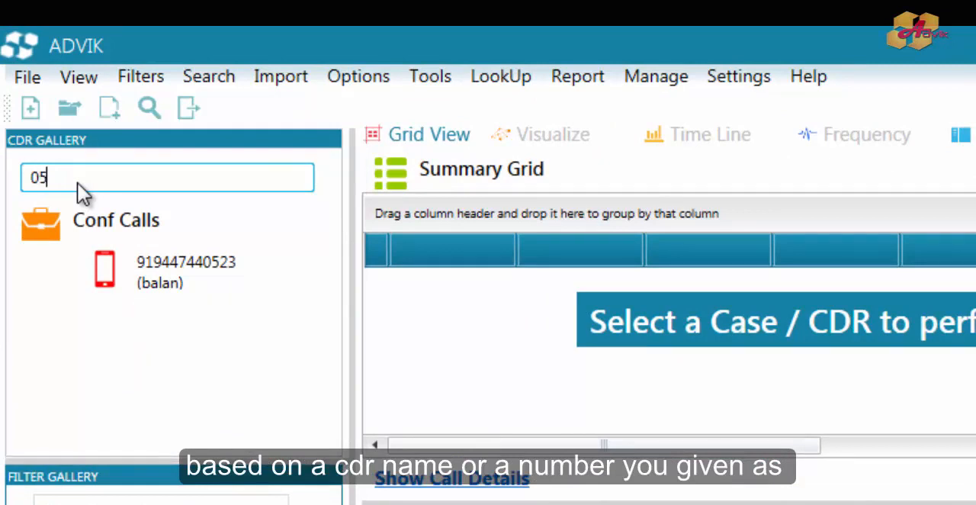
pyautogui.press('Backspace')
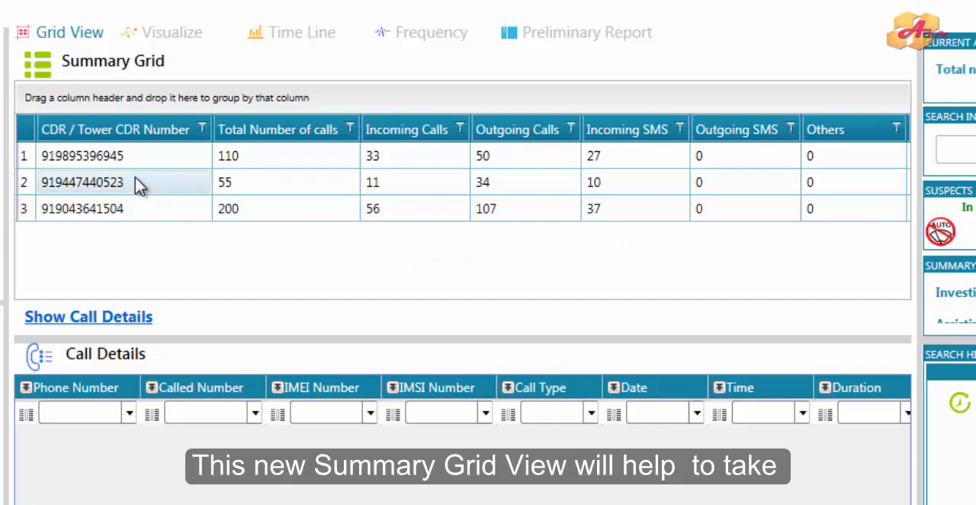
pyautogui.rightClick(82, 182)
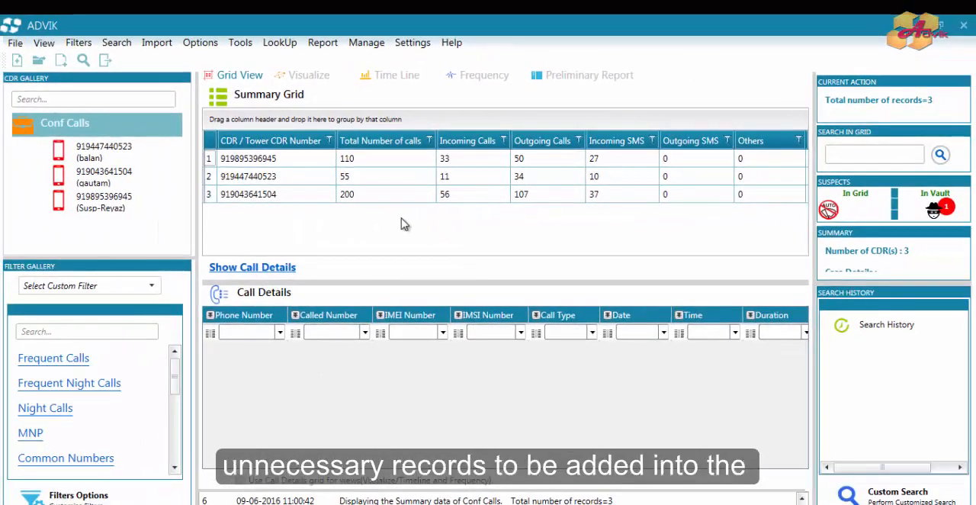
pyautogui.click(103, 152)
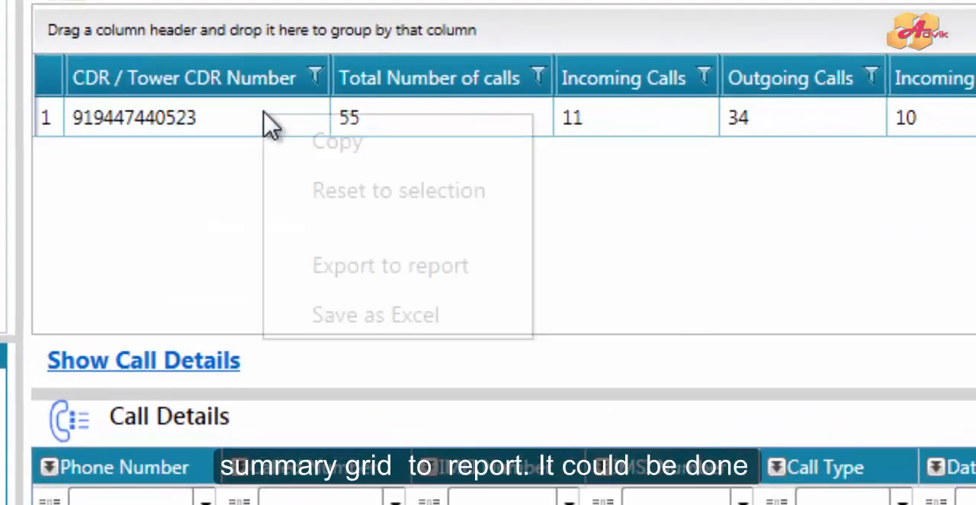
pyautogui.moveTo(472, 213)
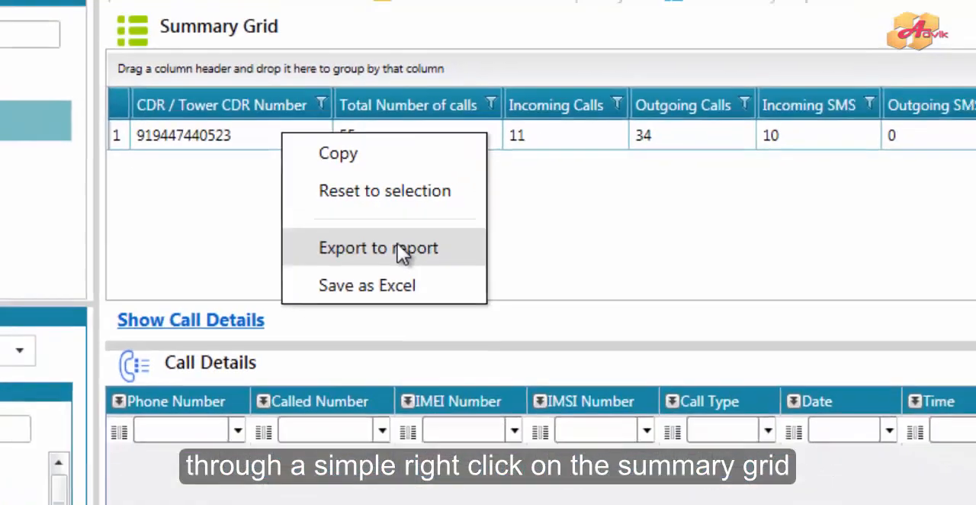
pyautogui.click(378, 247)
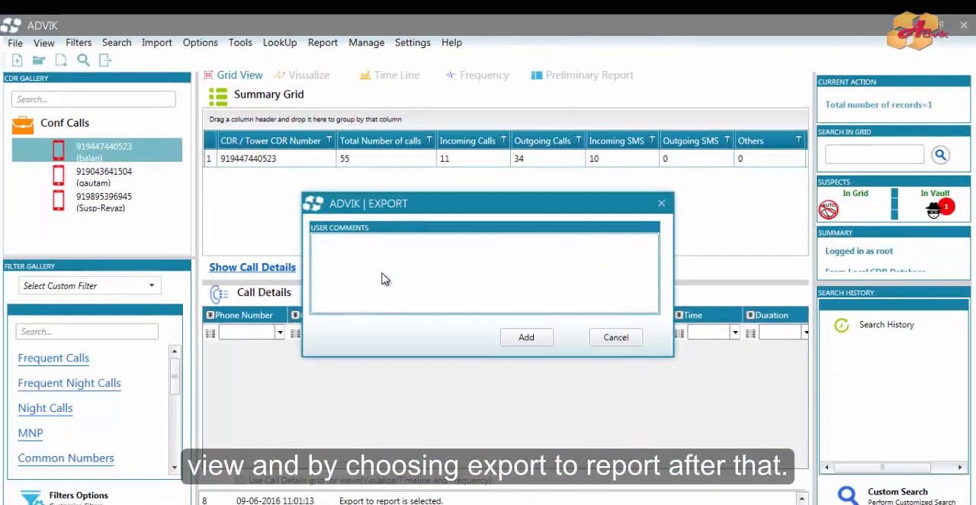
pyautogui.write('CDR')
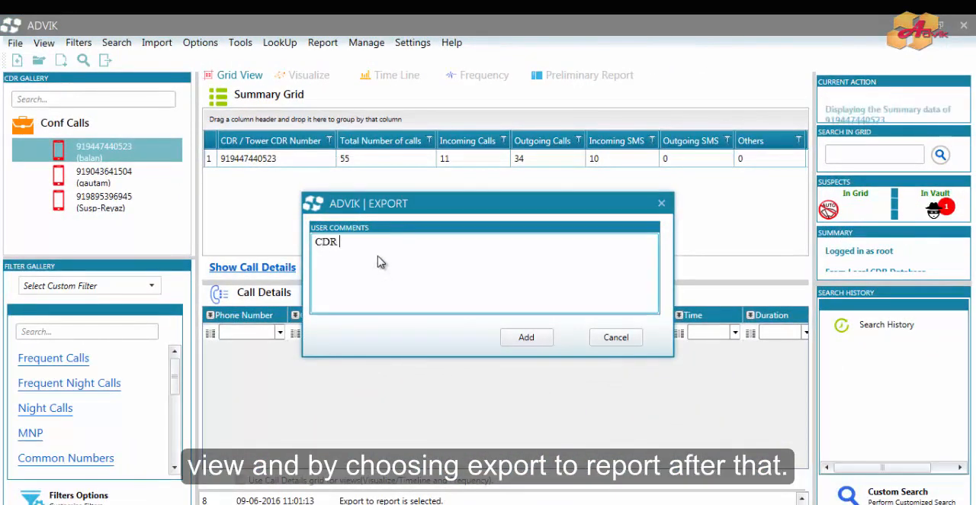
pyautogui.write('944')
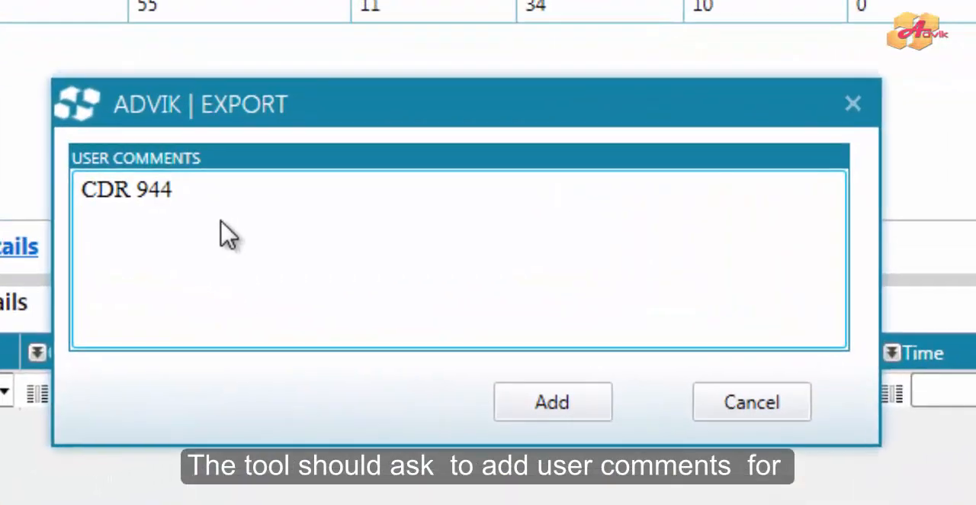
pyautogui.write('7440')
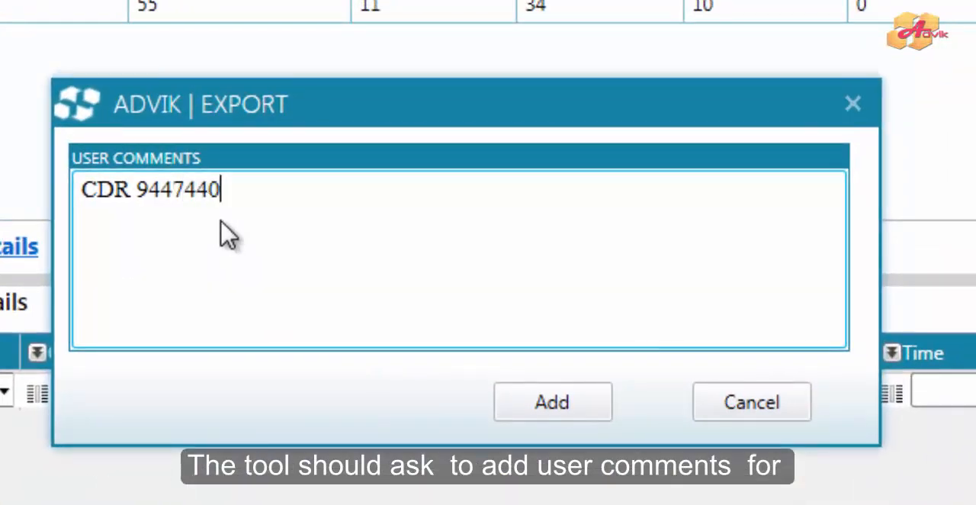
pyautogui.write('523')
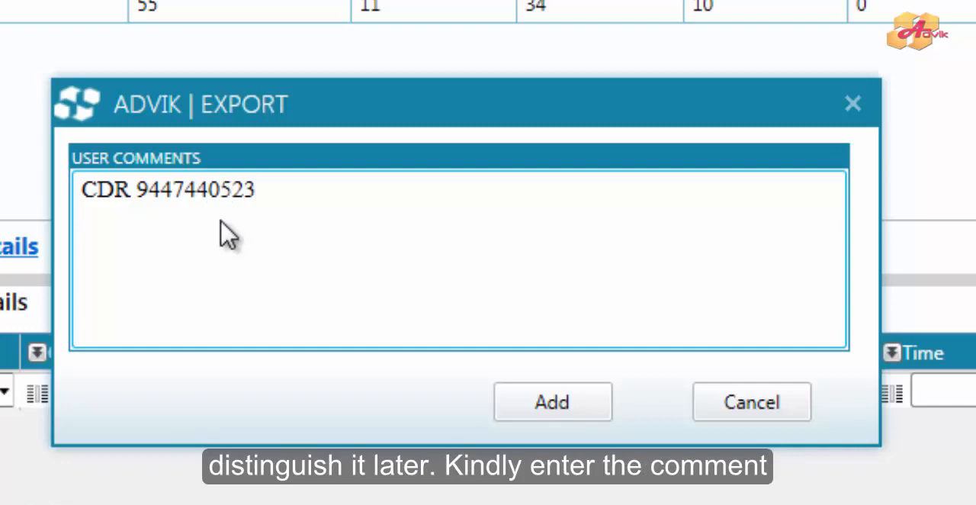
pyautogui.write('New Re')
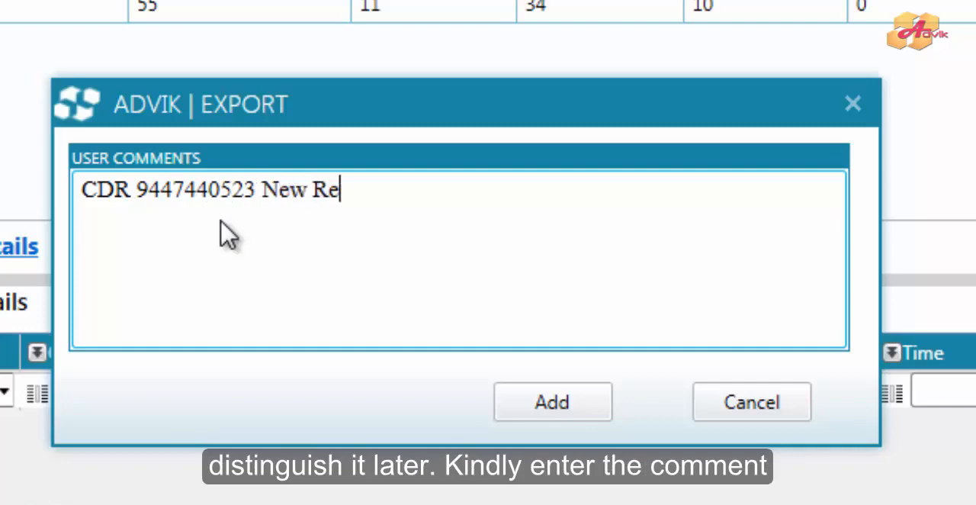
pyautogui.click(551, 403)
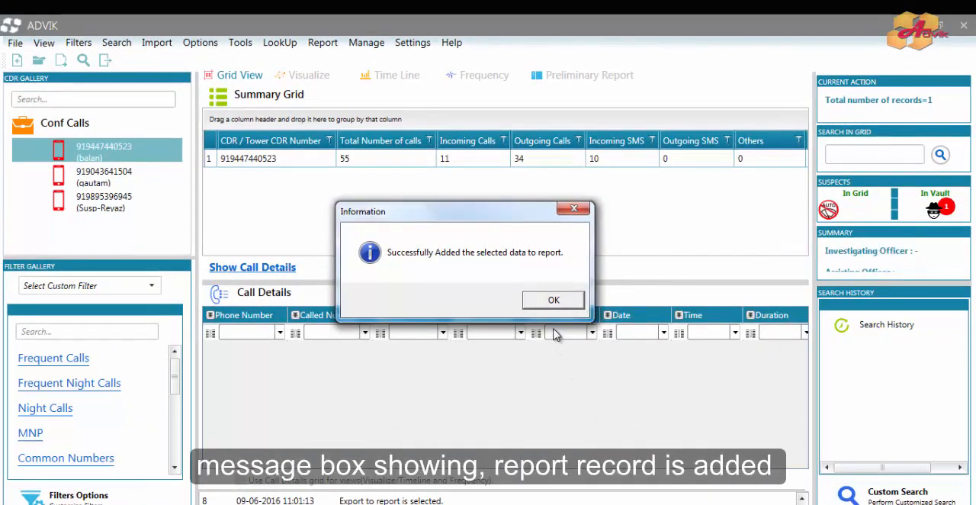
pyautogui.click(554, 299)
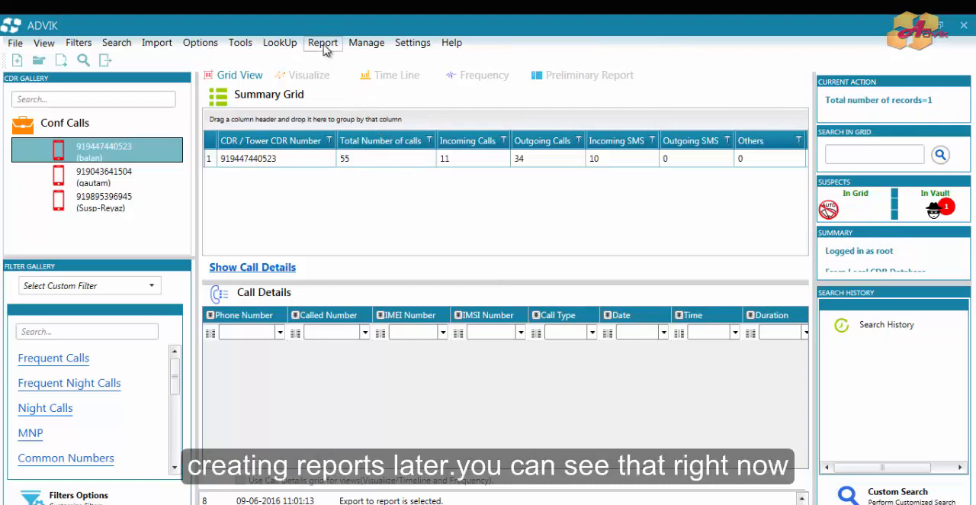
pyautogui.click(323, 43)
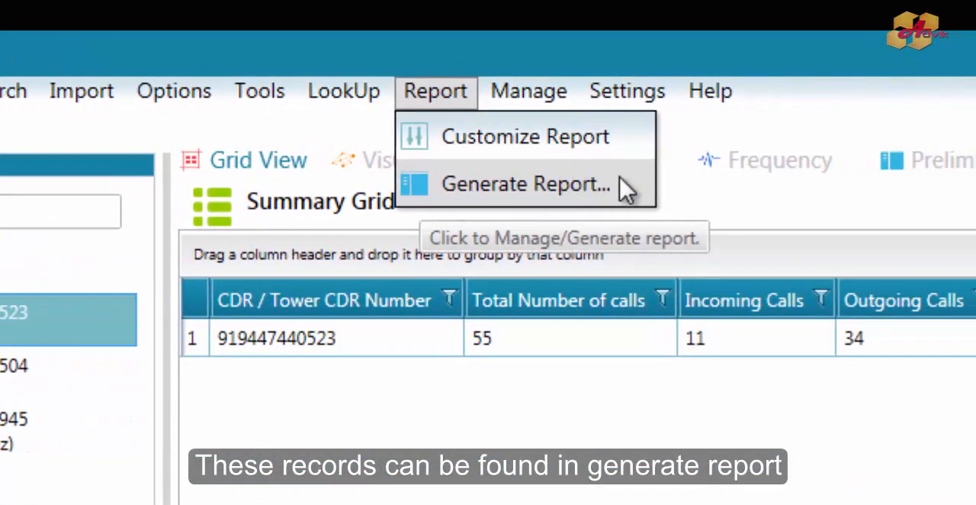
pyautogui.moveTo(434, 122)
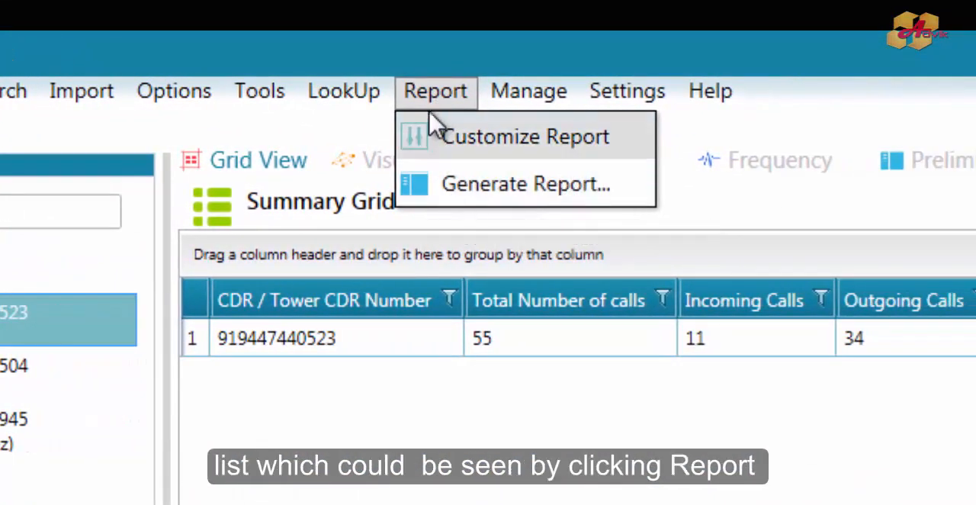
pyautogui.moveTo(426, 188)
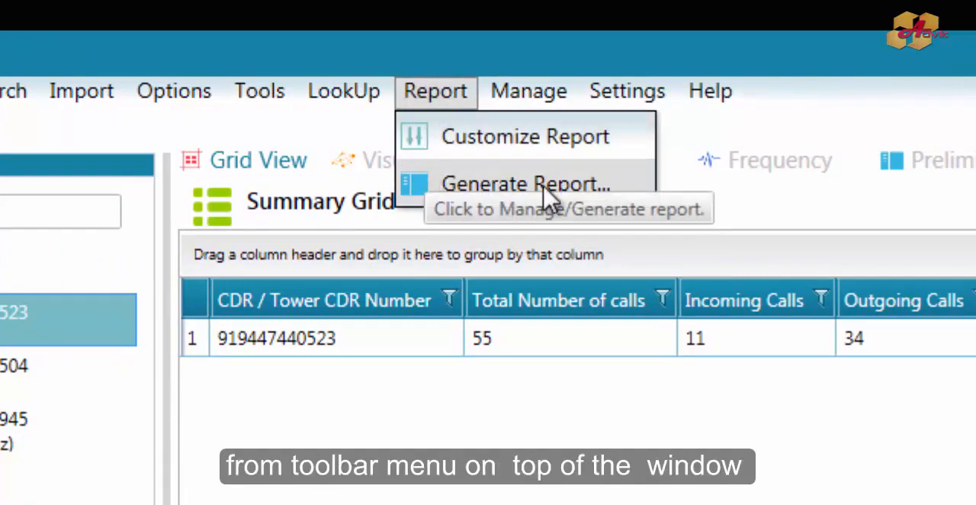
pyautogui.click(525, 184)
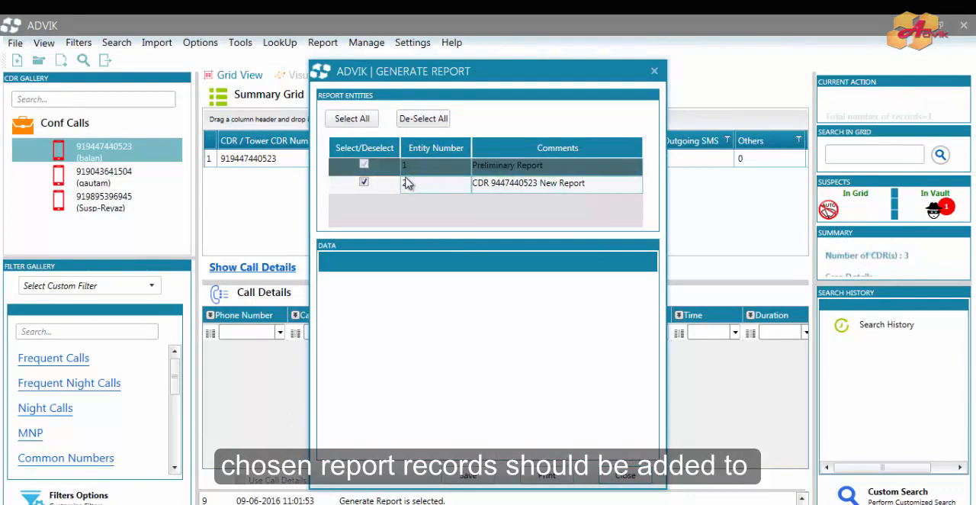
pyautogui.click(363, 164)
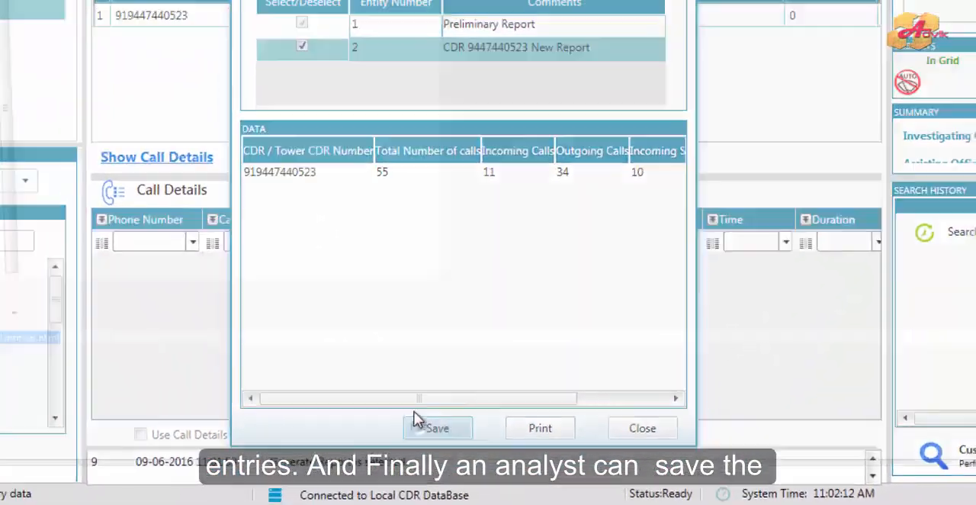
pyautogui.click(436, 427)
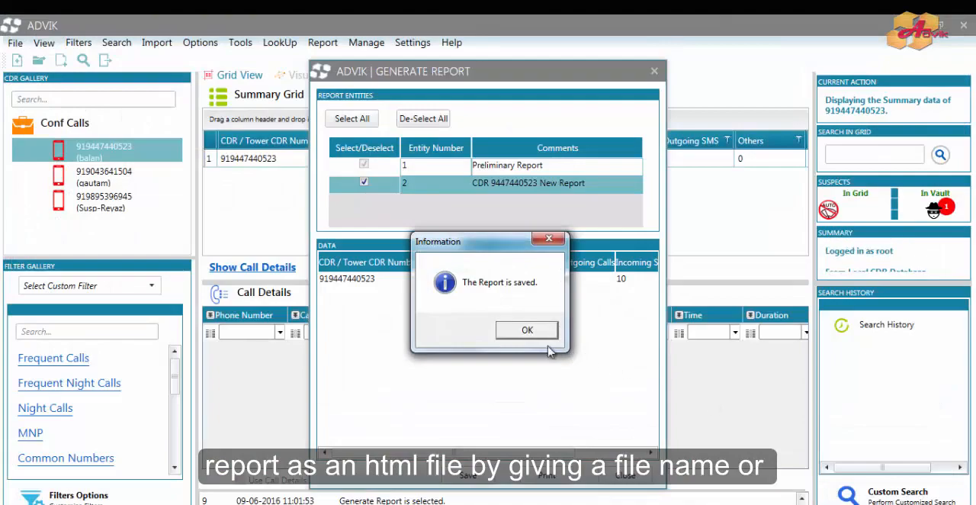
pyautogui.click(526, 329)
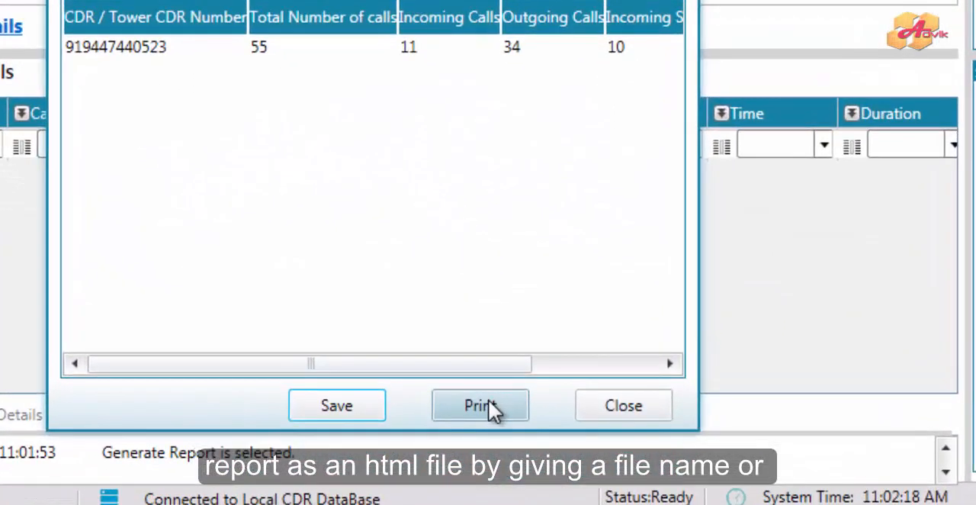
pyautogui.click(479, 406)
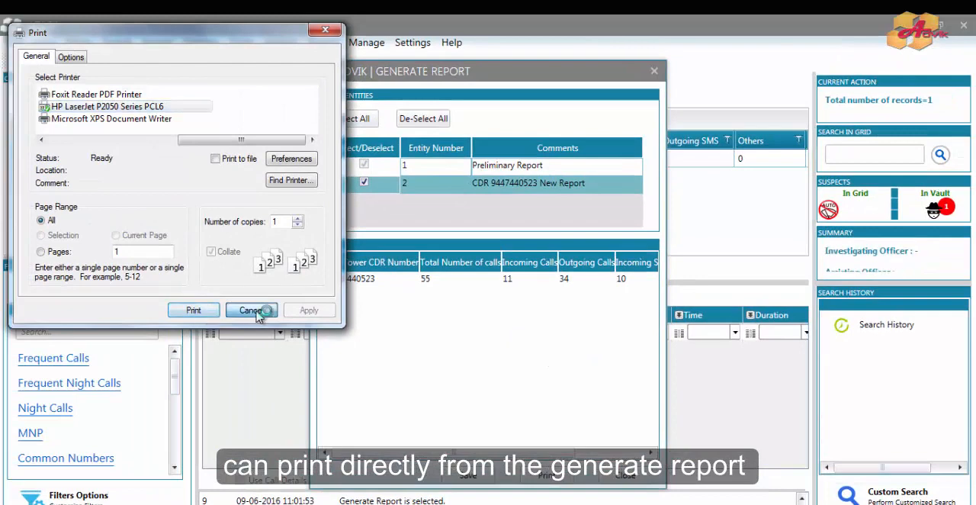
pyautogui.click(250, 309)
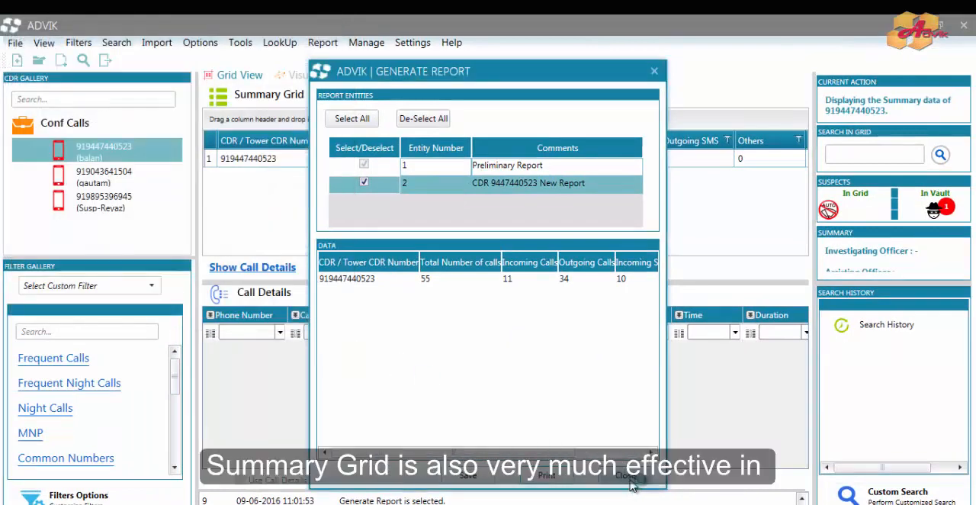
pyautogui.click(625, 475)
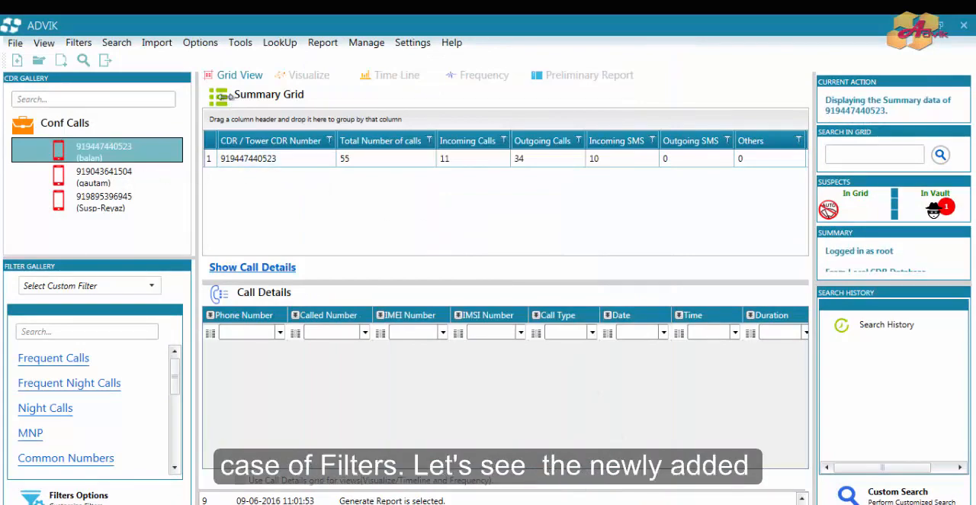
pyautogui.click(64, 122)
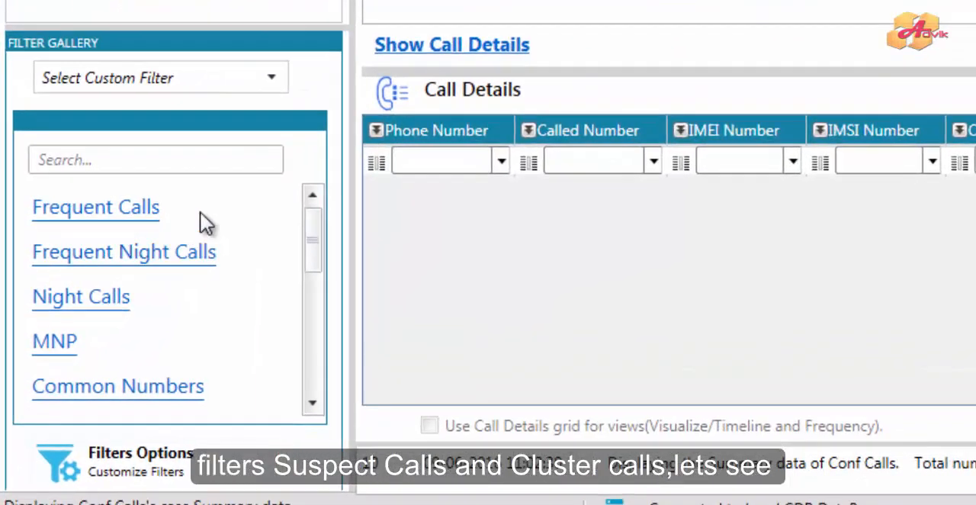
pyautogui.moveTo(58, 369)
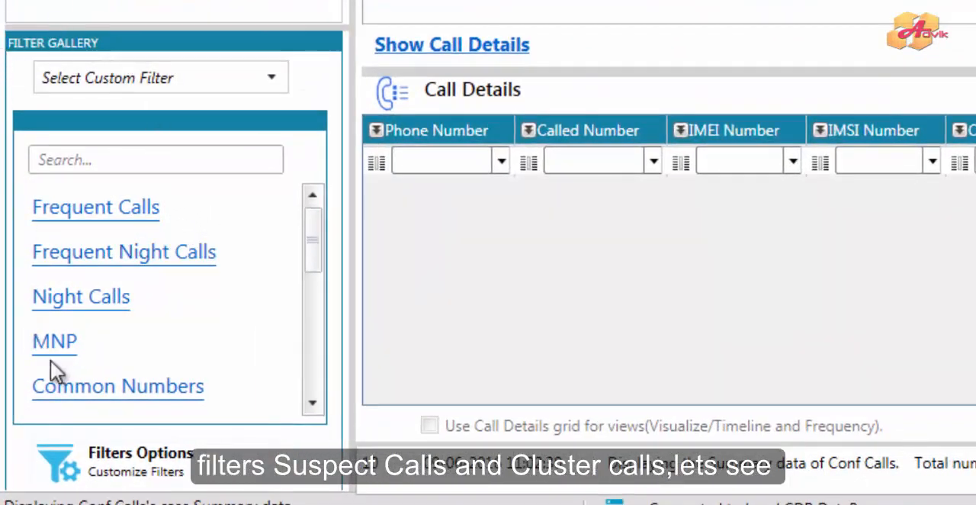
# Apply the Suspect Calls filter from the Filter Gallery.
pyautogui.scroll(-3)
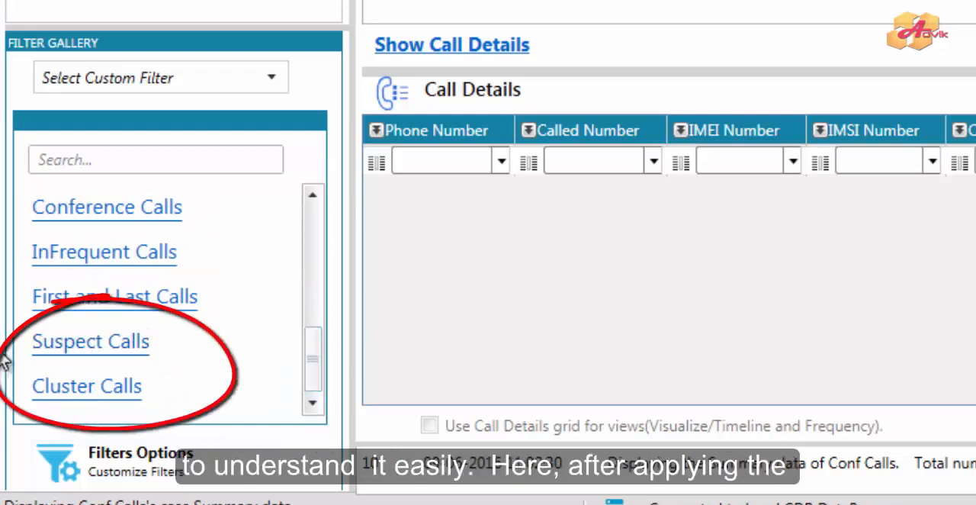
pyautogui.moveTo(28, 345)
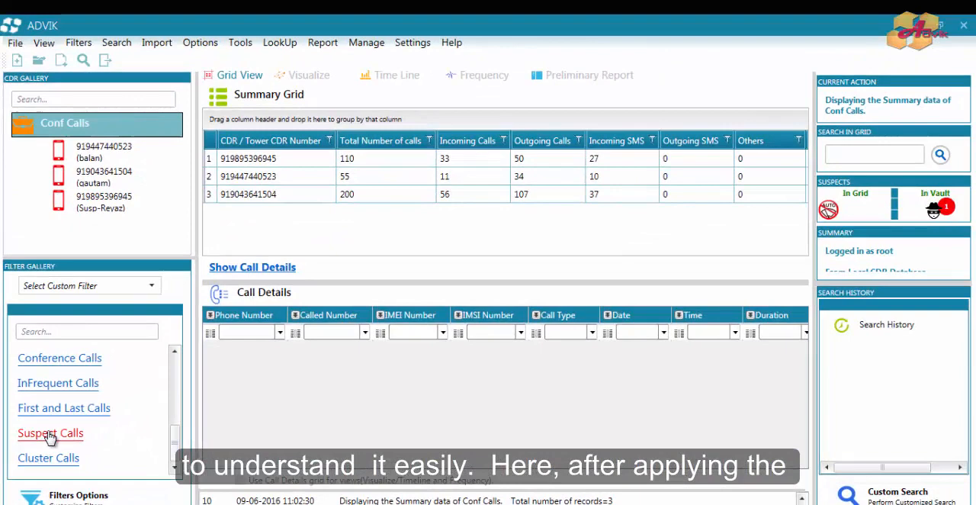
pyautogui.click(51, 433)
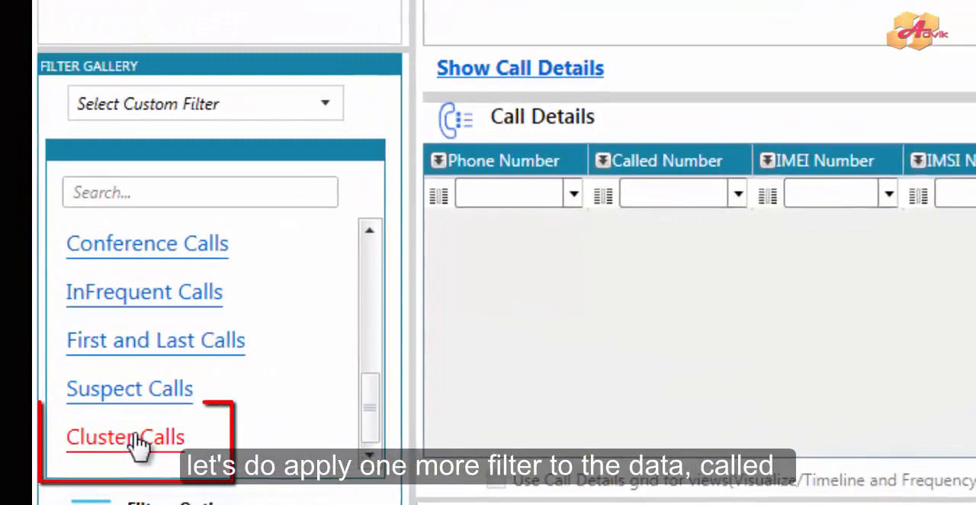
# Apply the Cluster Calls filter to group the summary into header nodes.
pyautogui.click(125, 436)
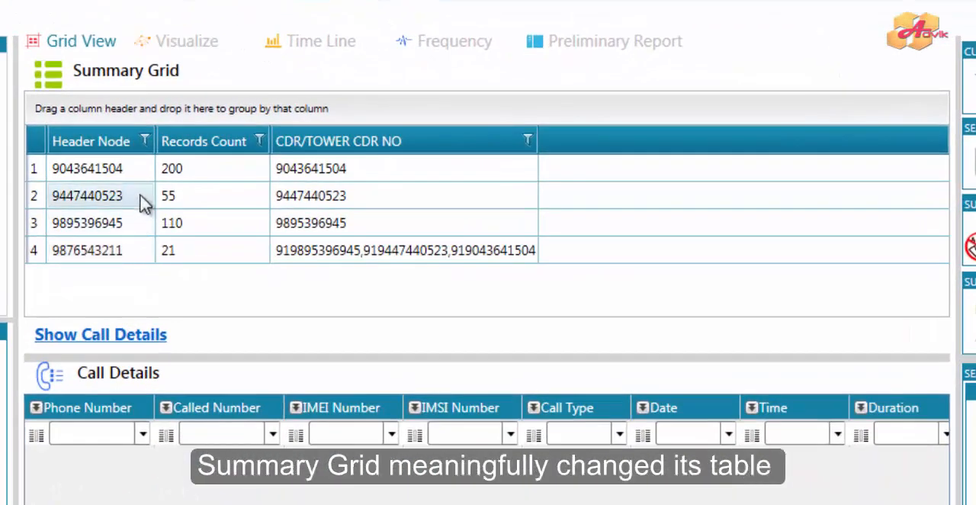
pyautogui.moveTo(836, 288)
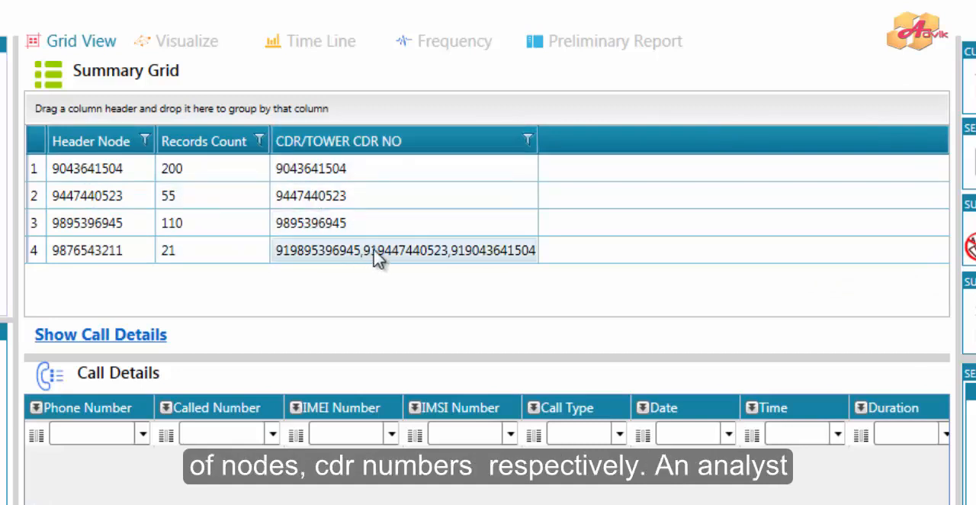
pyautogui.moveTo(332, 269)
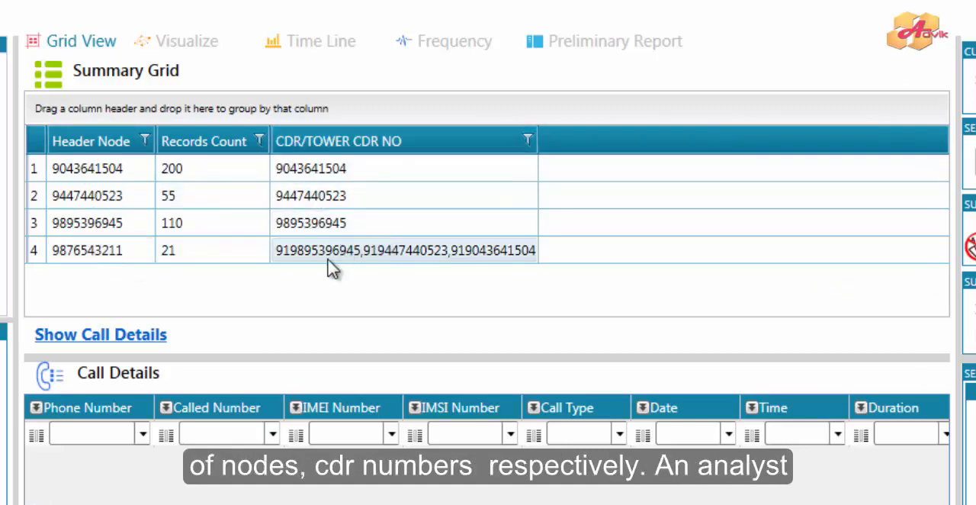
pyautogui.moveTo(308, 264)
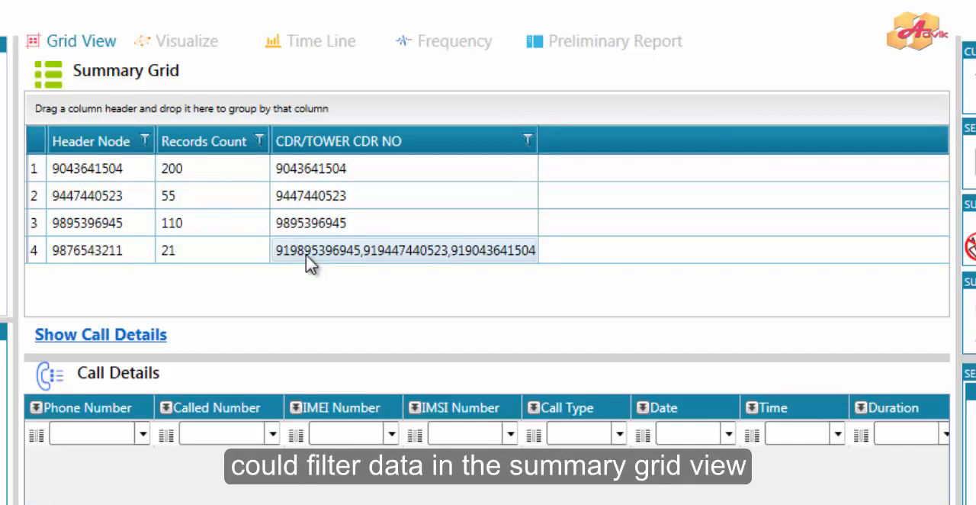
pyautogui.click(311, 223)
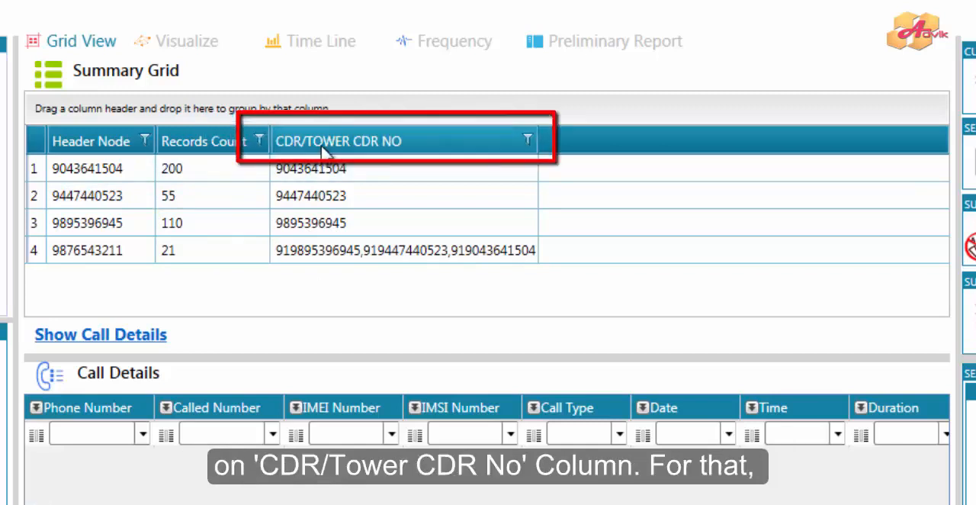
pyautogui.moveTo(389, 153)
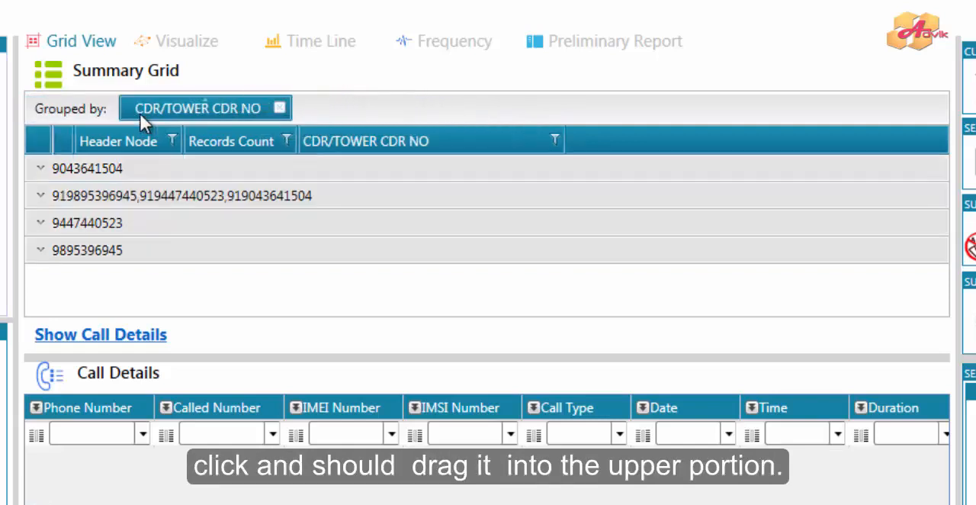
pyautogui.click(39, 168)
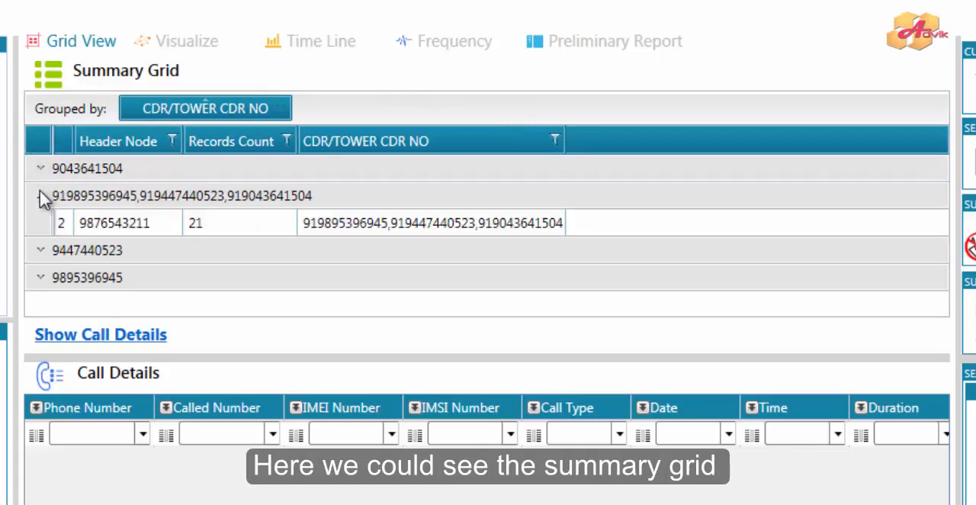
pyautogui.click(42, 195)
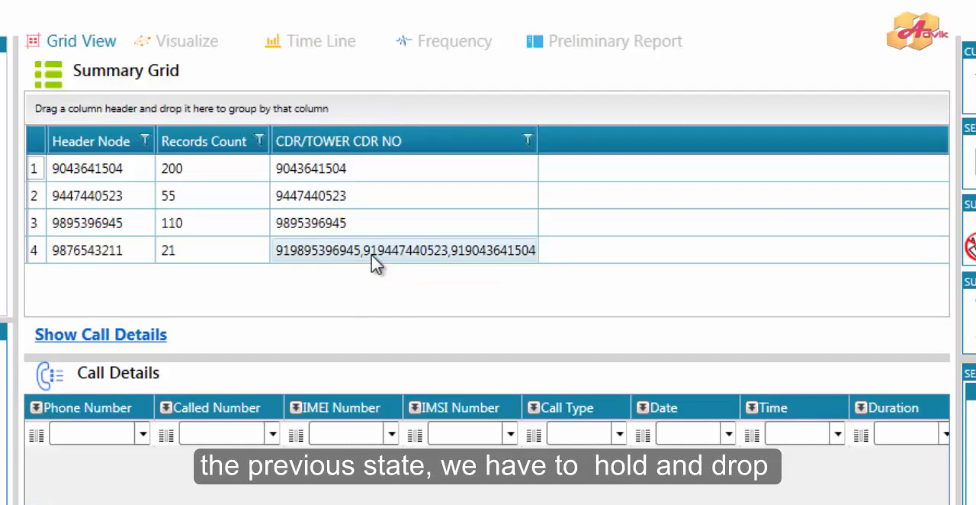
pyautogui.moveTo(358, 258)
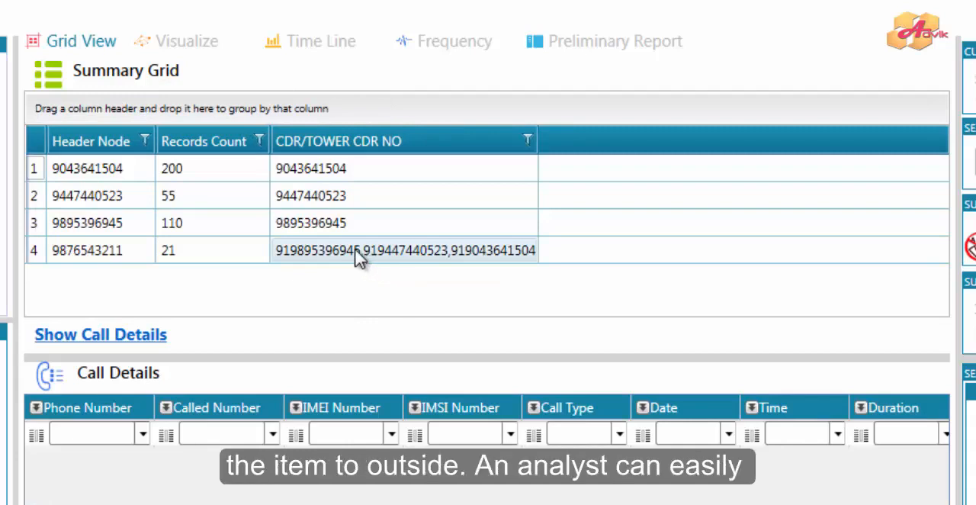
pyautogui.moveTo(268, 278)
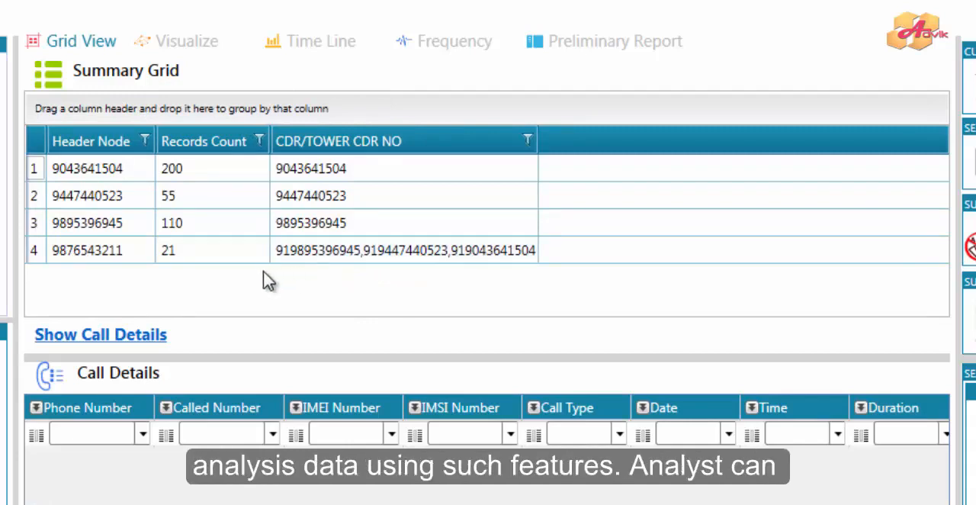
pyautogui.moveTo(232, 293)
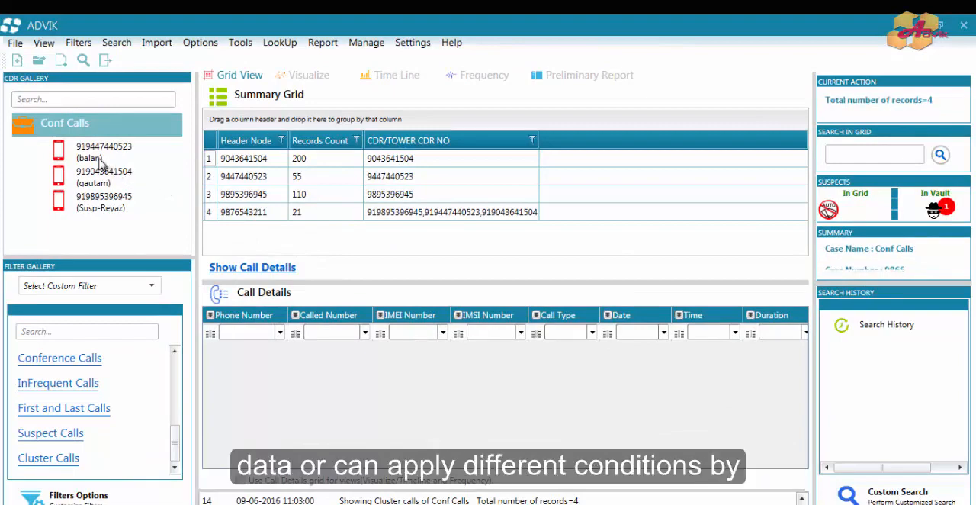
# Filter the summary by a chosen CDR number value and load the case's call details.
pyautogui.click(104, 149)
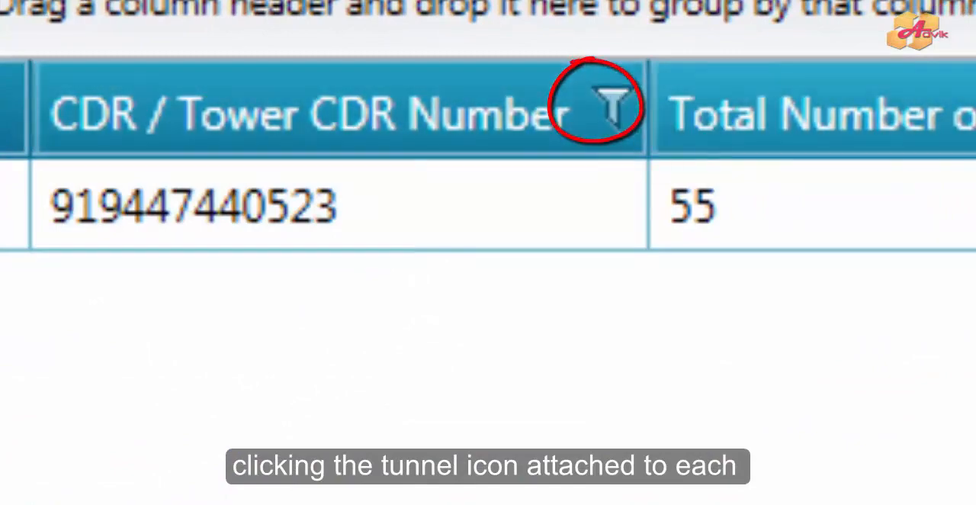
pyautogui.click(609, 110)
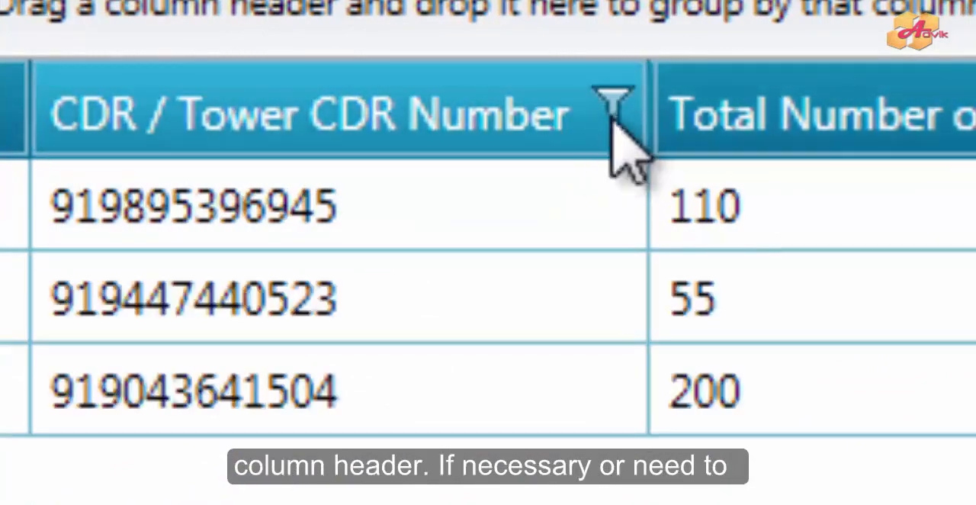
pyautogui.click(610, 109)
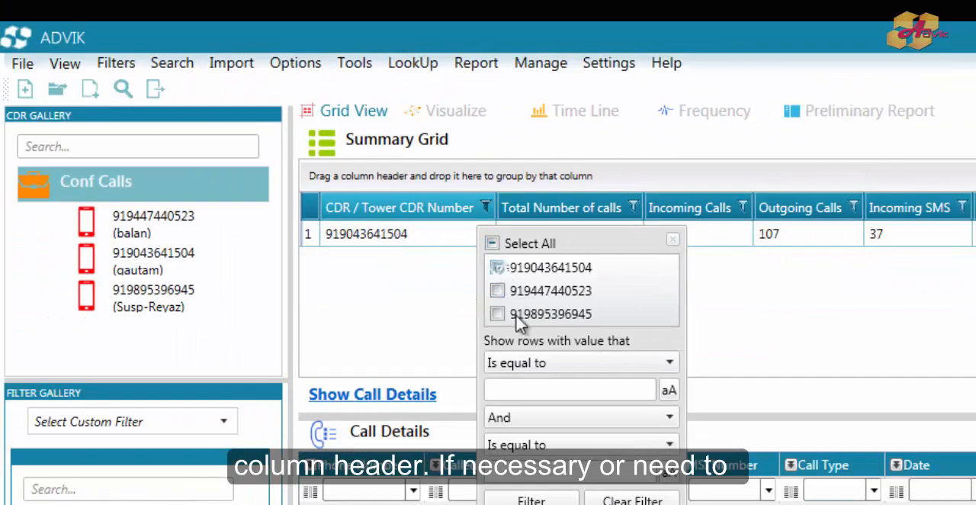
pyautogui.click(497, 267)
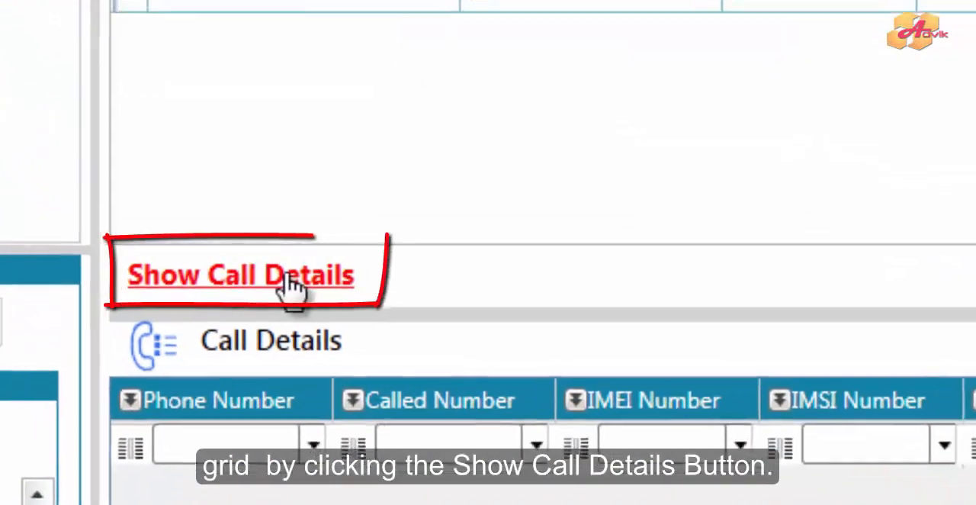
pyautogui.click(241, 274)
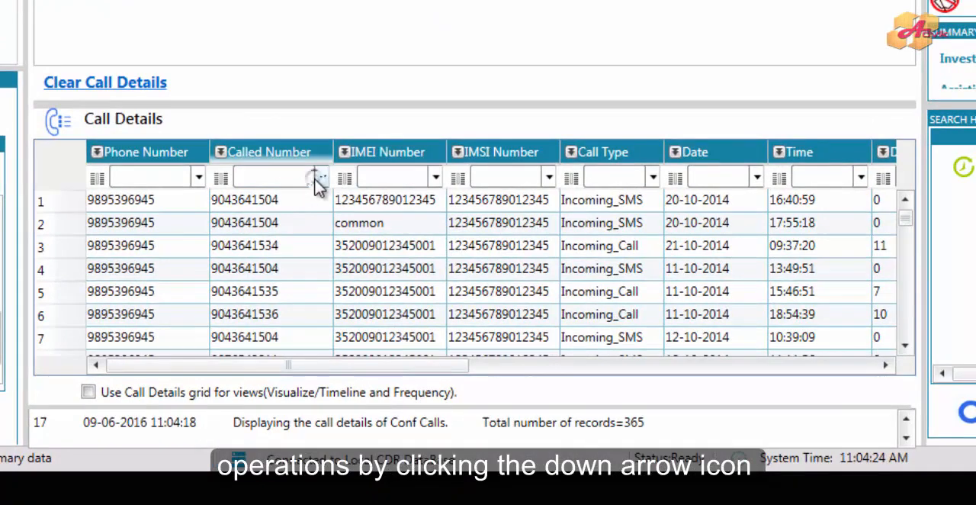
pyautogui.click(320, 177)
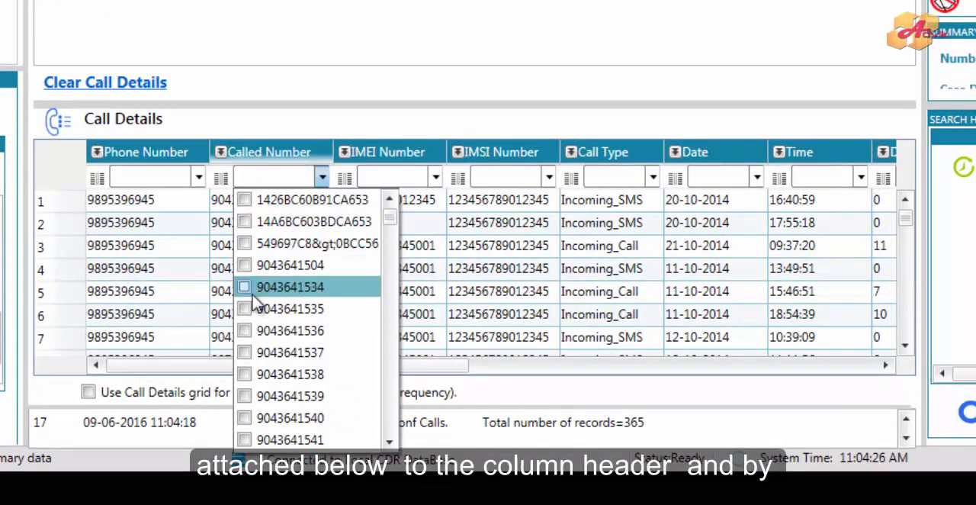
pyautogui.click(244, 307)
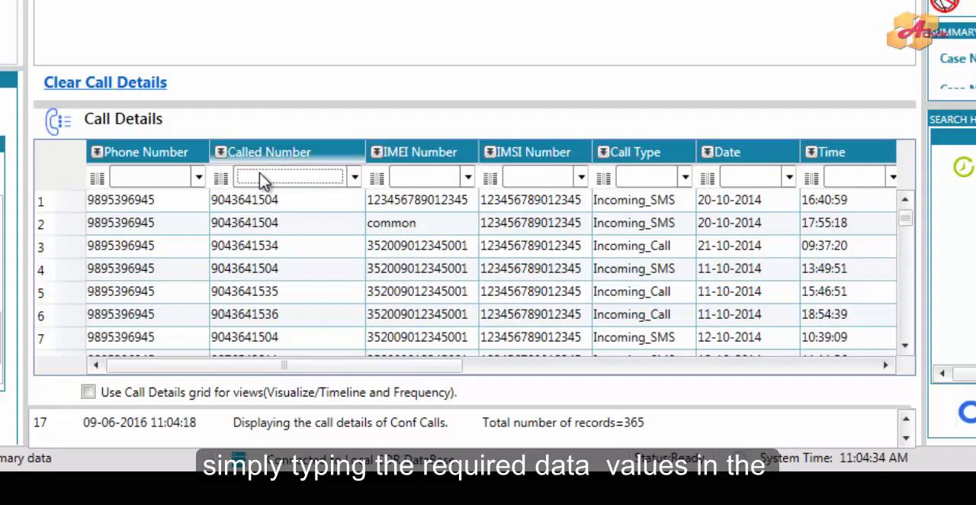
pyautogui.write('35')
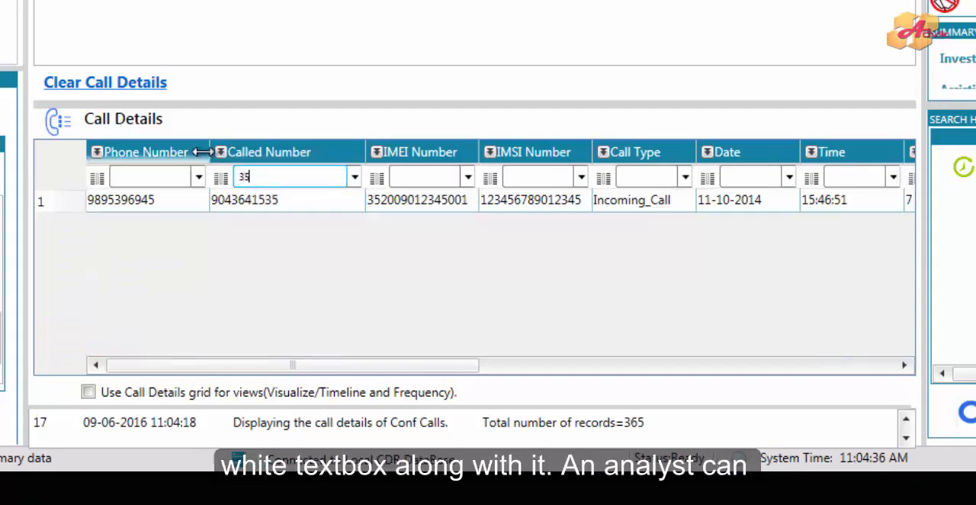
pyautogui.moveTo(265, 217)
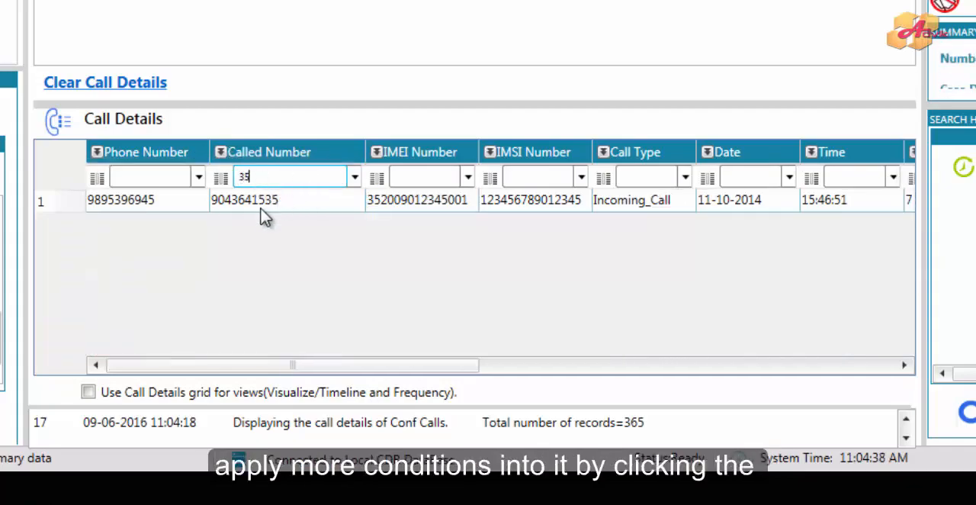
pyautogui.click(220, 177)
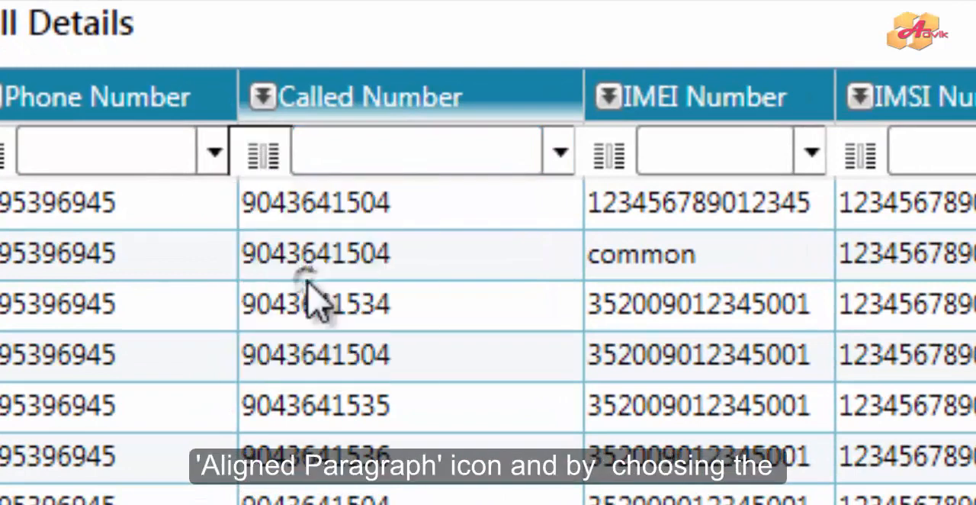
pyautogui.write('90')
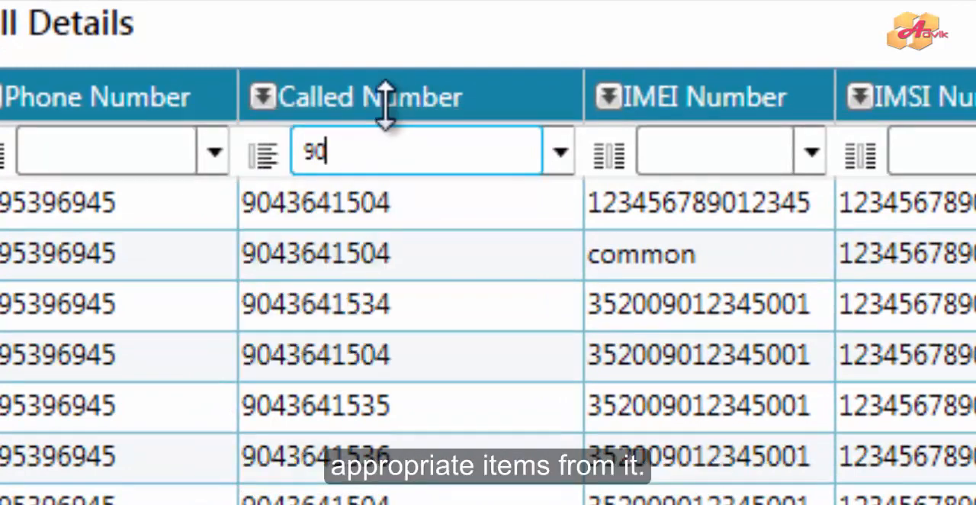